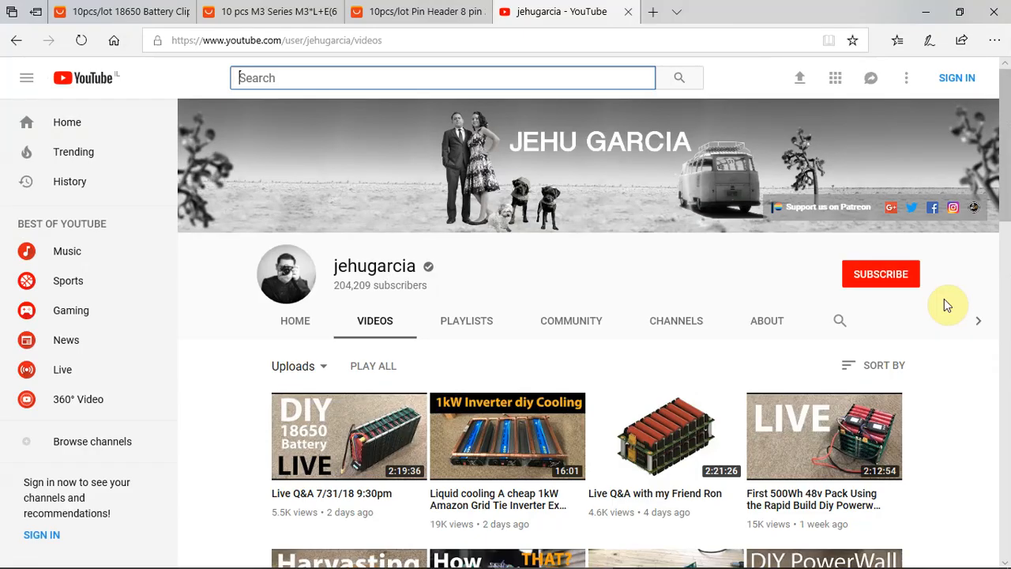
# Inspect connector P1 and fuse F1 in the 7S schematic, then view the PCB_V3 board layout.
pyautogui.scroll(-3)
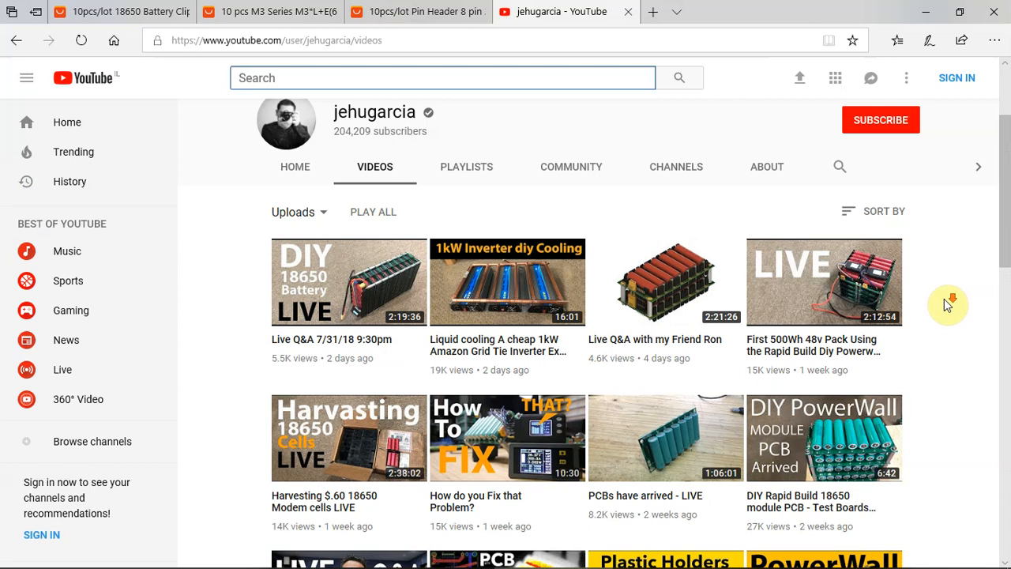
pyautogui.scroll(-3)
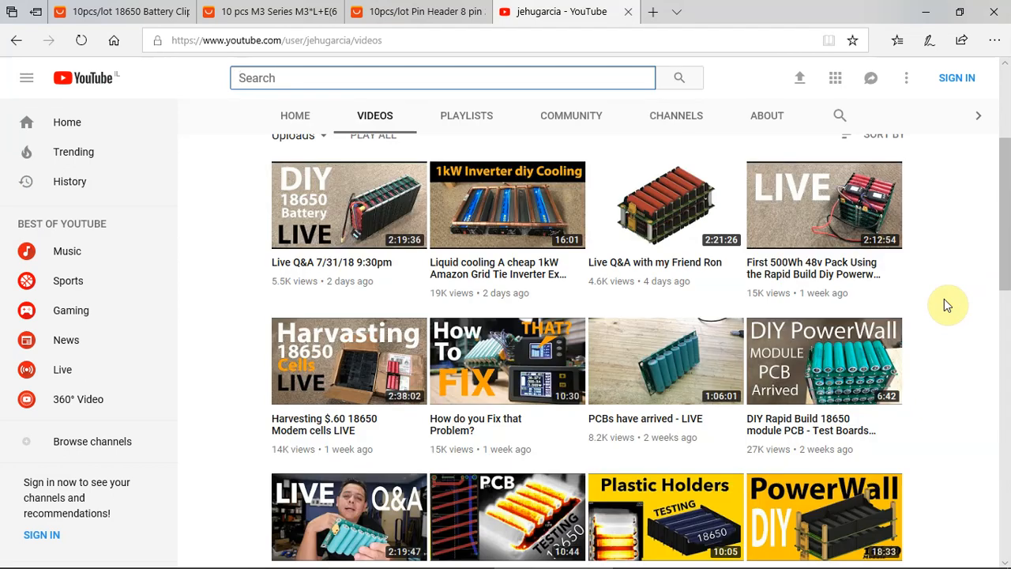
pyautogui.scroll(-3)
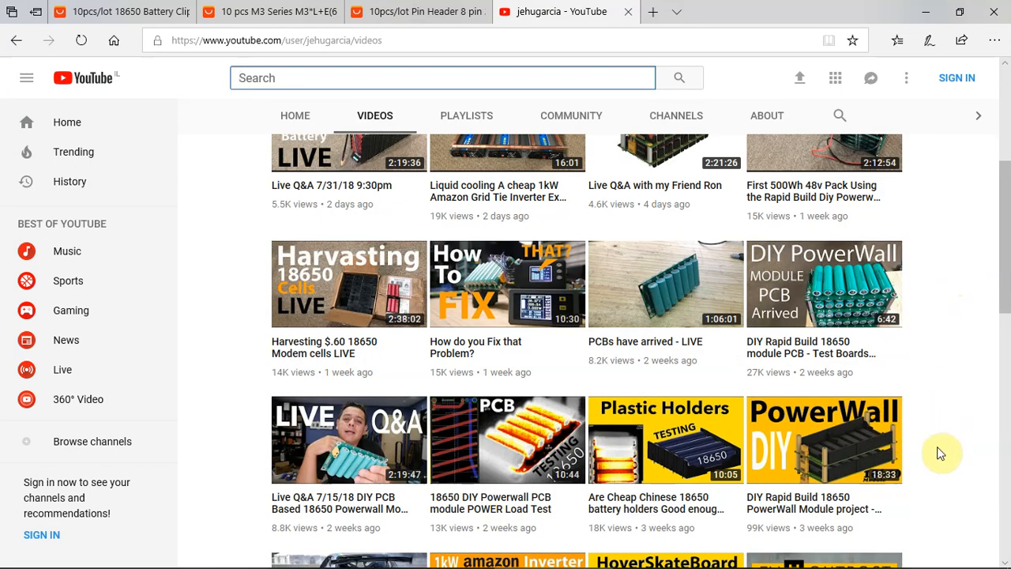
pyautogui.moveTo(934, 424)
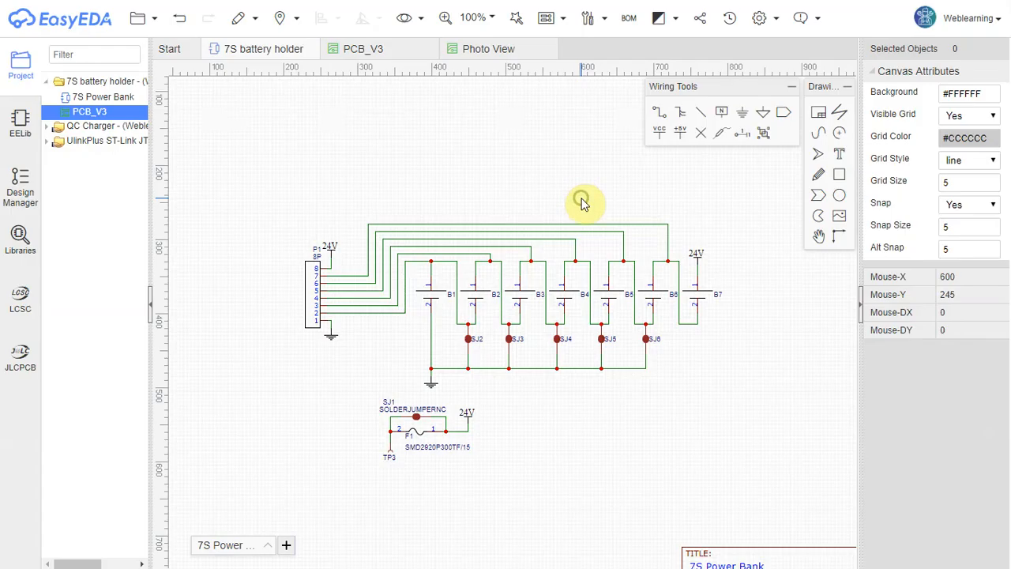
pyautogui.moveTo(495, 294)
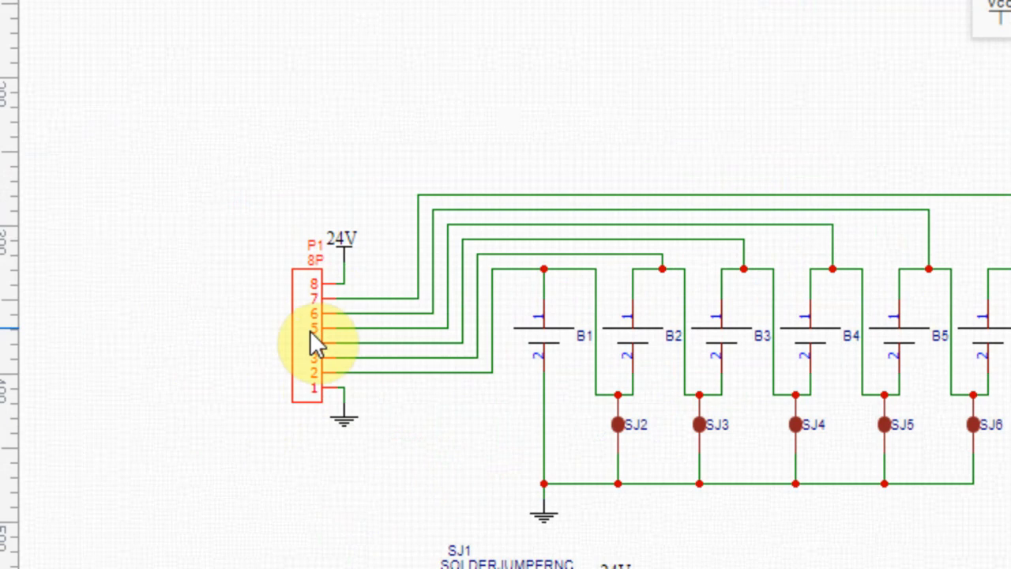
pyautogui.scroll(-3)
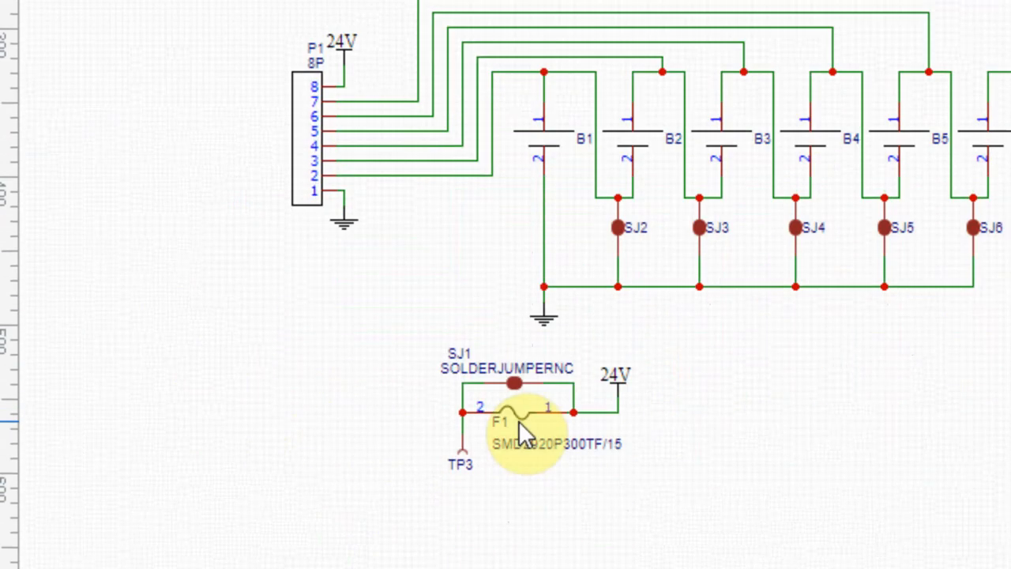
pyautogui.click(513, 383)
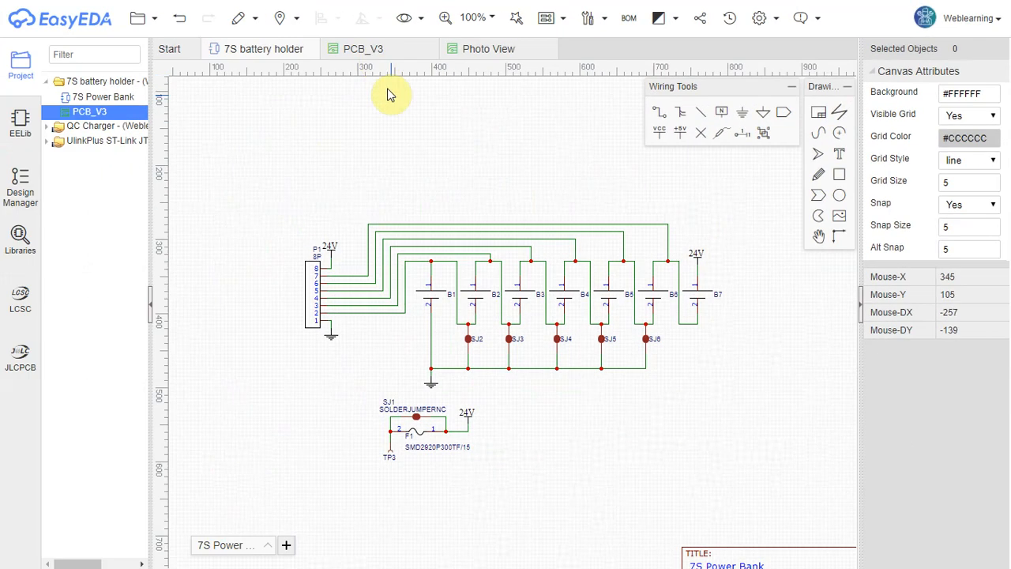
pyautogui.click(363, 48)
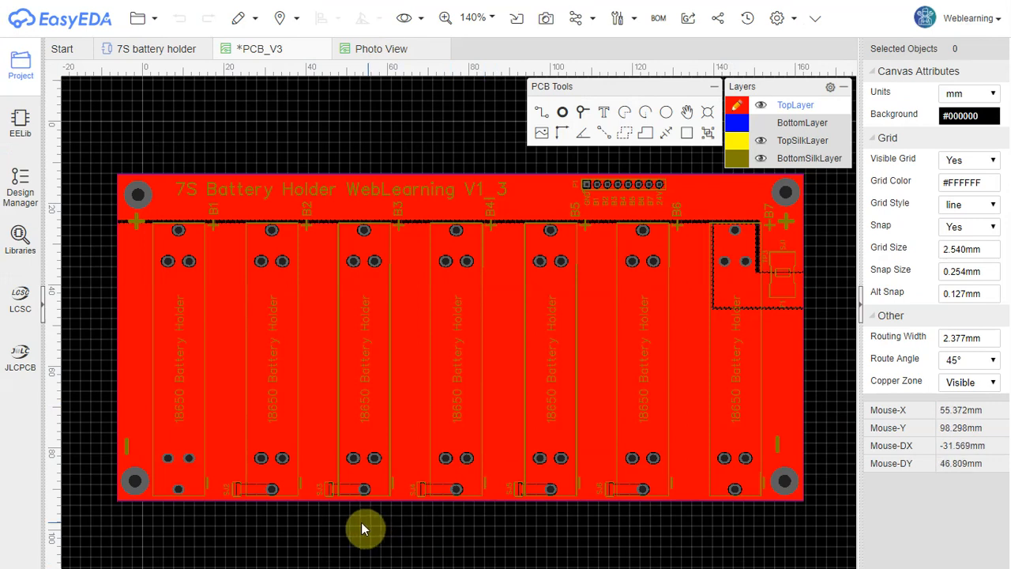
pyautogui.click(273, 335)
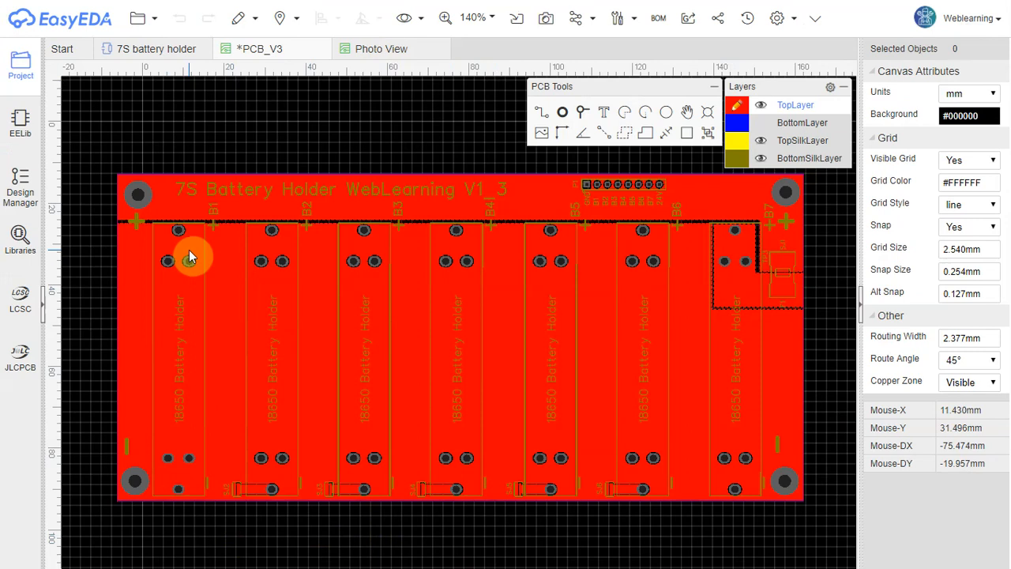
pyautogui.moveTo(541, 239)
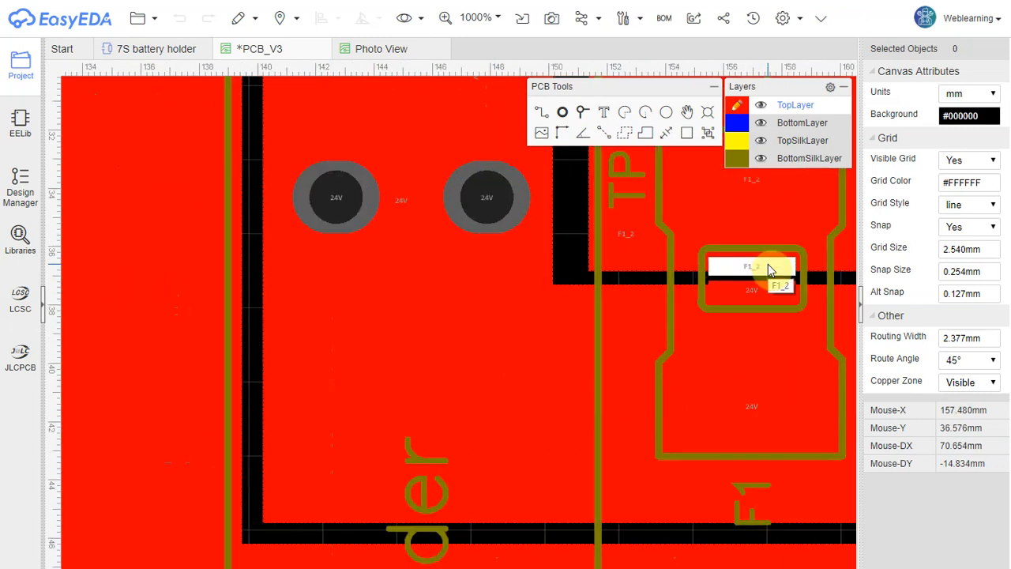
pyautogui.moveTo(747, 276)
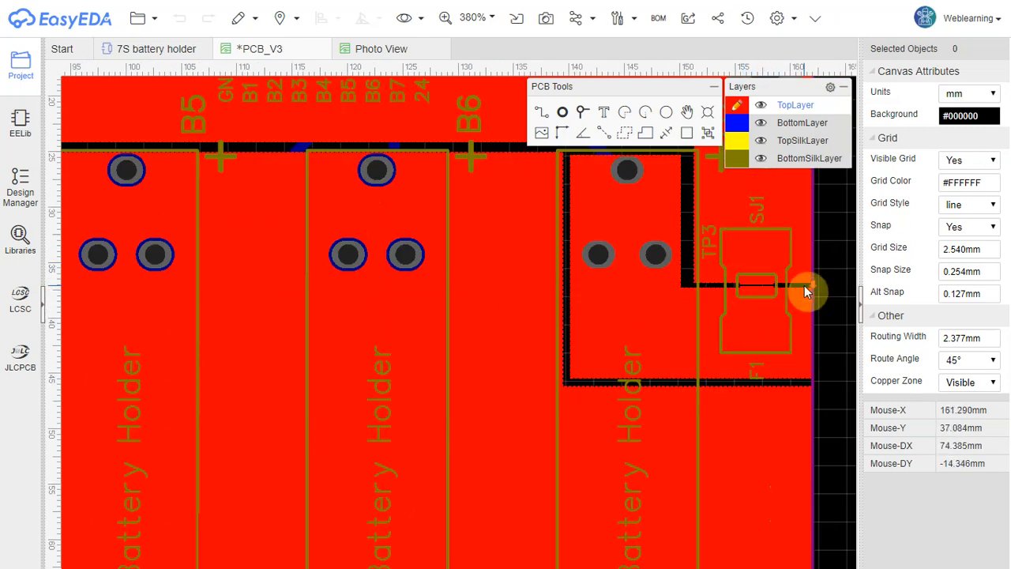
pyautogui.scroll(-3)
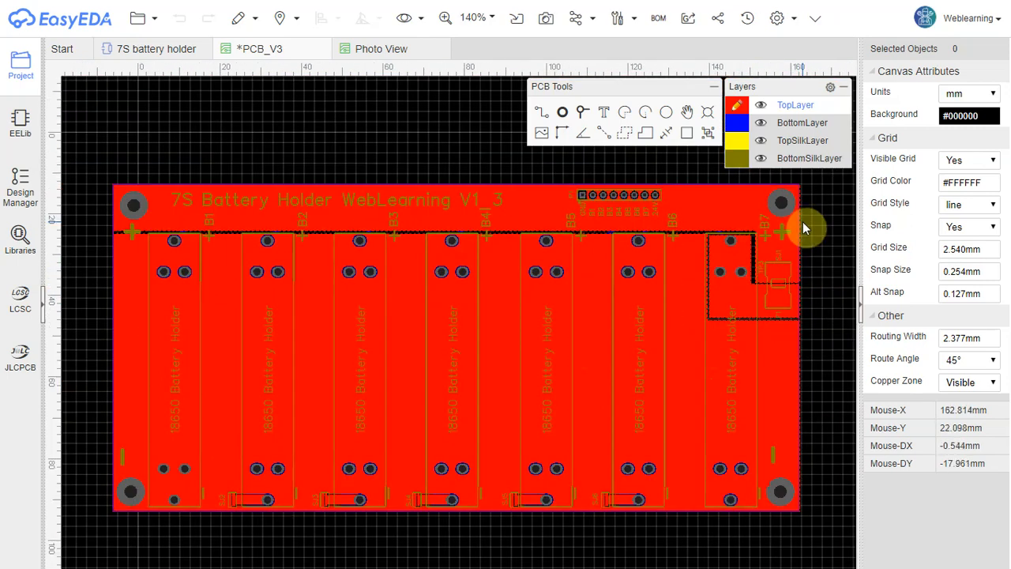
pyautogui.moveTo(778, 203)
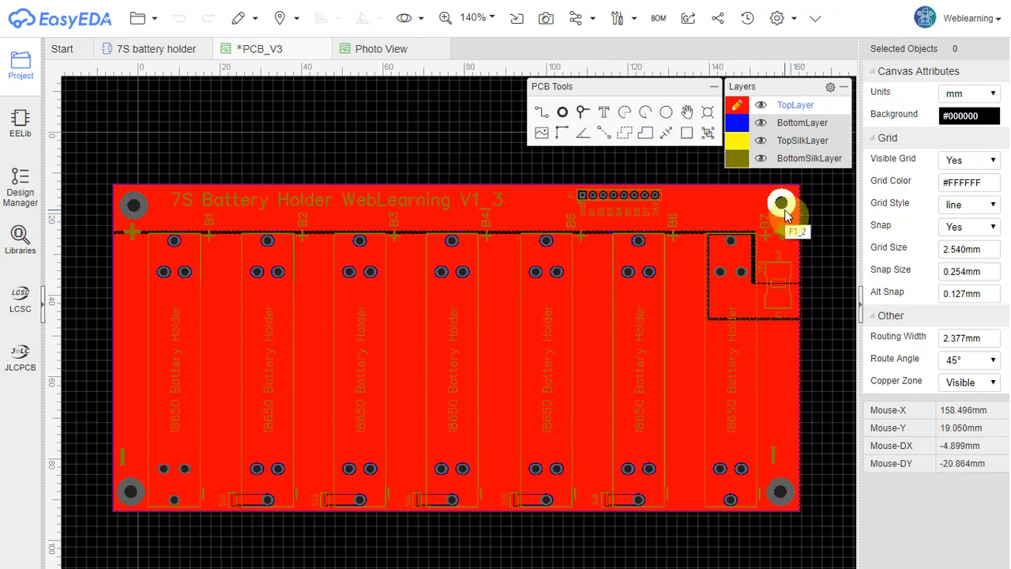
pyautogui.moveTo(694, 505)
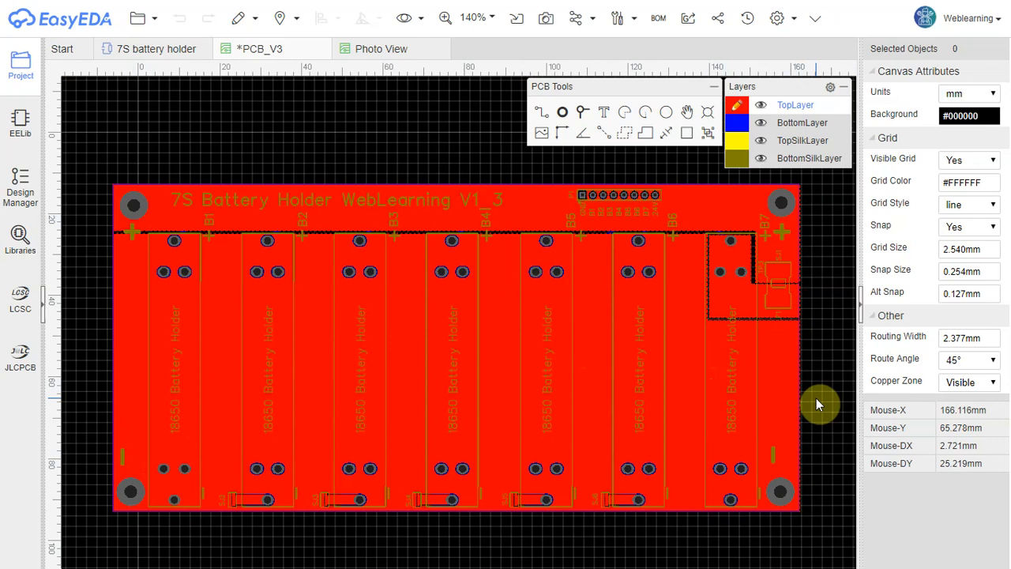
pyautogui.moveTo(593, 198)
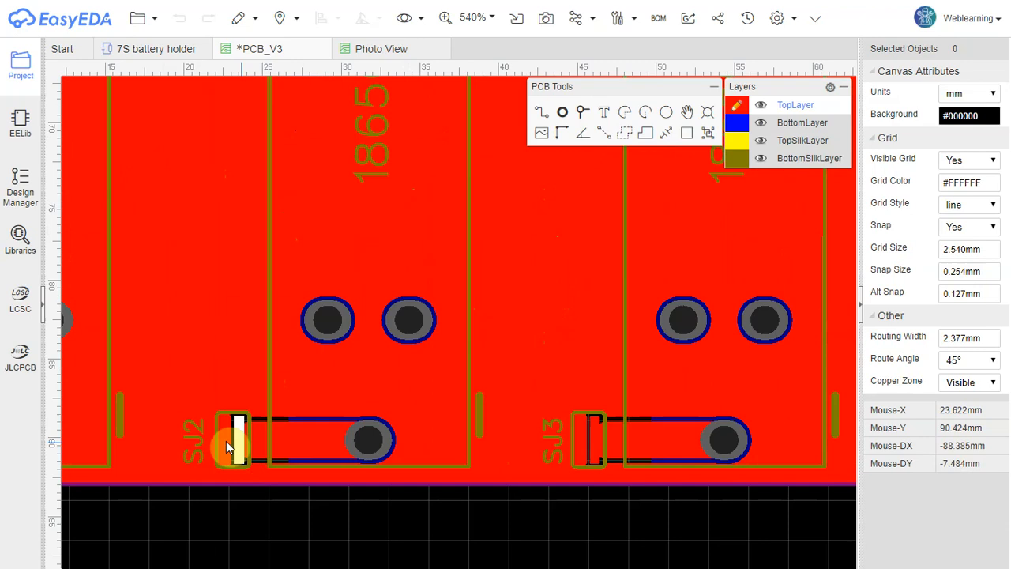
pyautogui.scroll(-3)
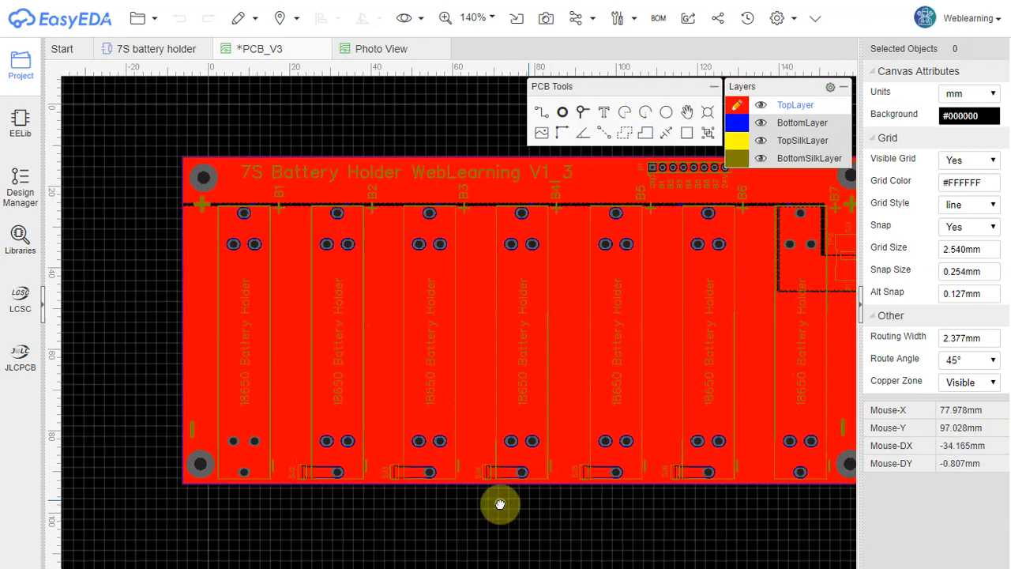
pyautogui.moveTo(500, 504); pyautogui.dragTo(675, 480)
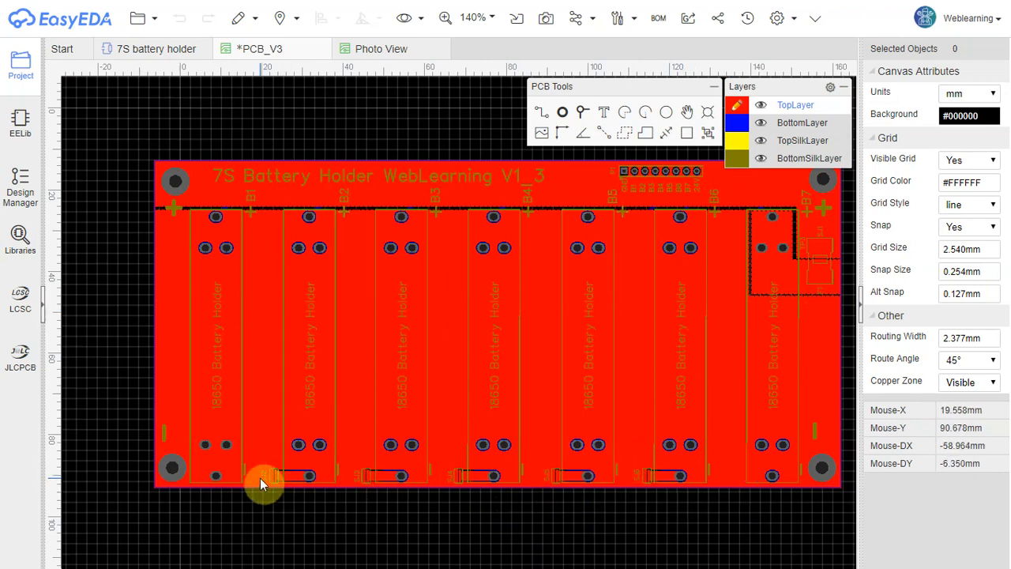
pyautogui.moveTo(648, 481)
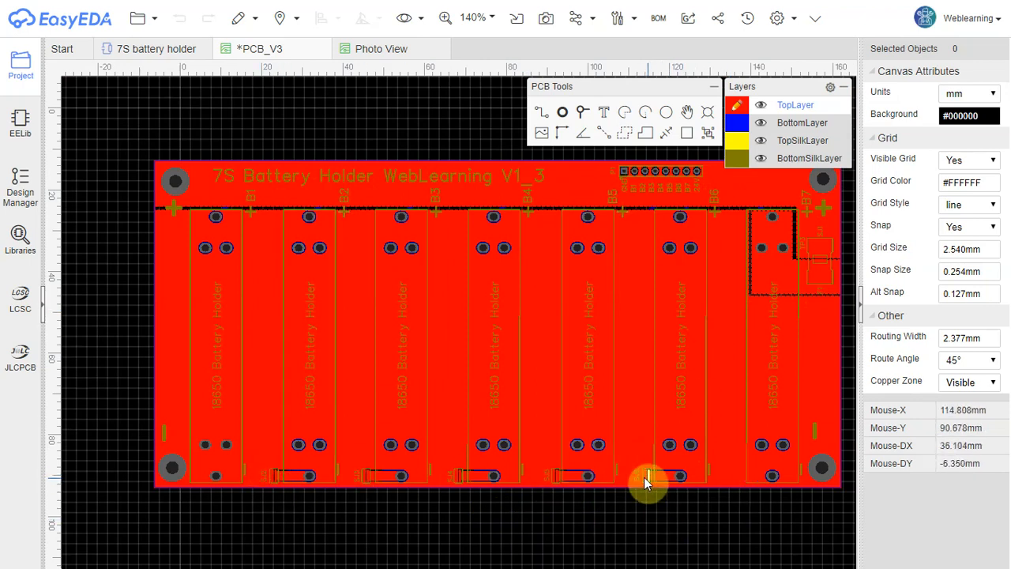
pyautogui.moveTo(635, 454)
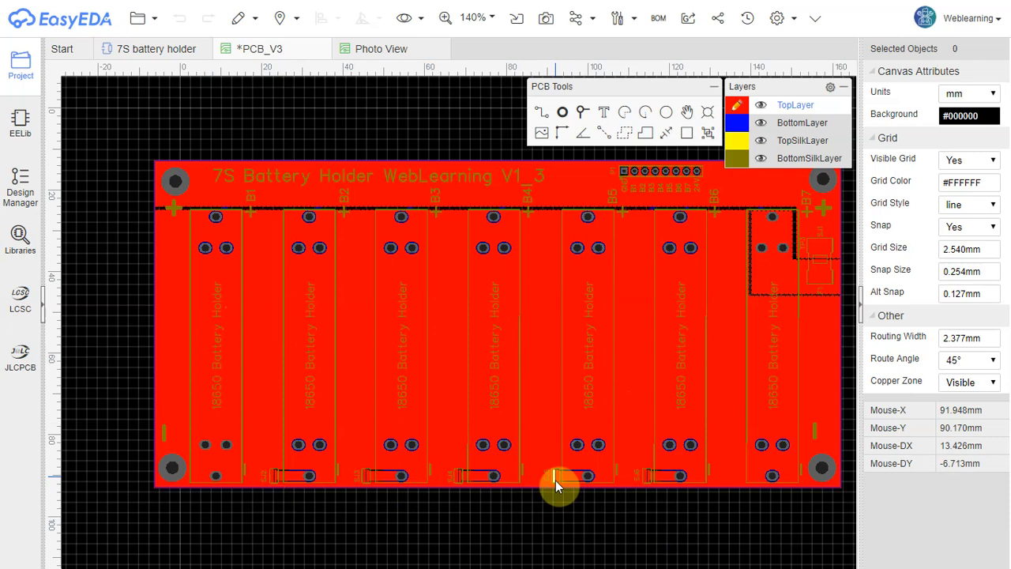
pyautogui.moveTo(328, 495)
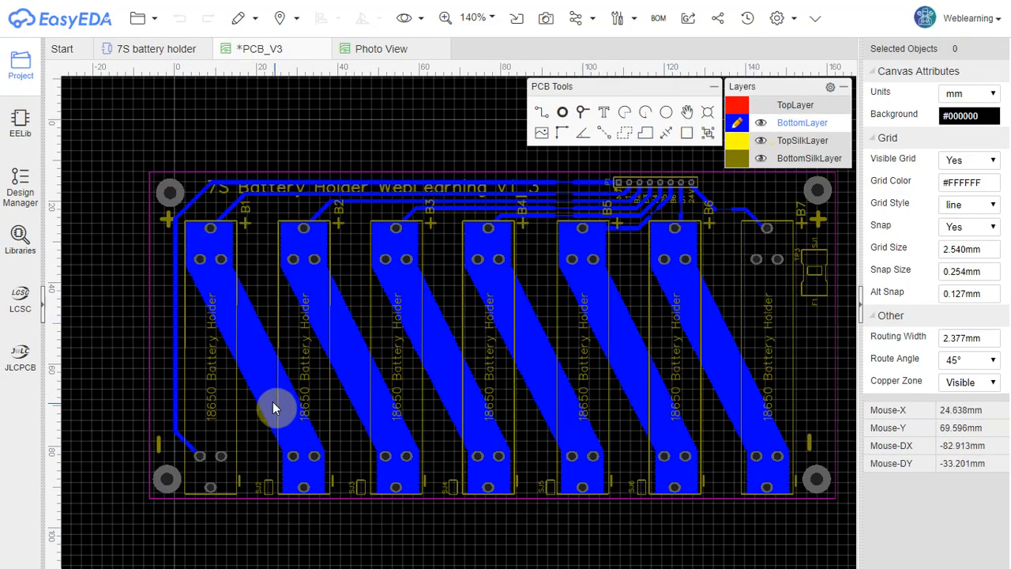
pyautogui.moveTo(300, 440)
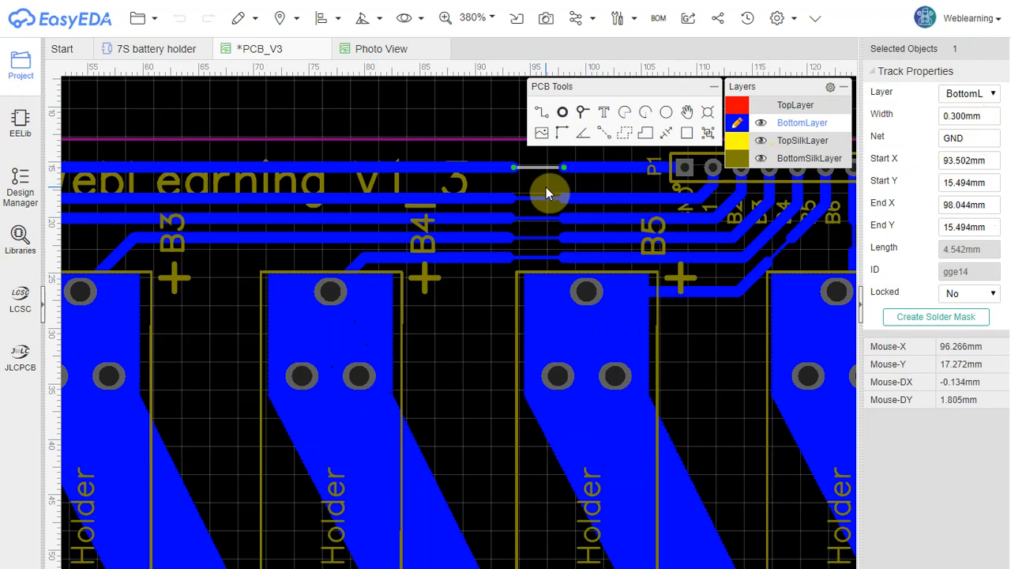
pyautogui.moveTo(549, 193)
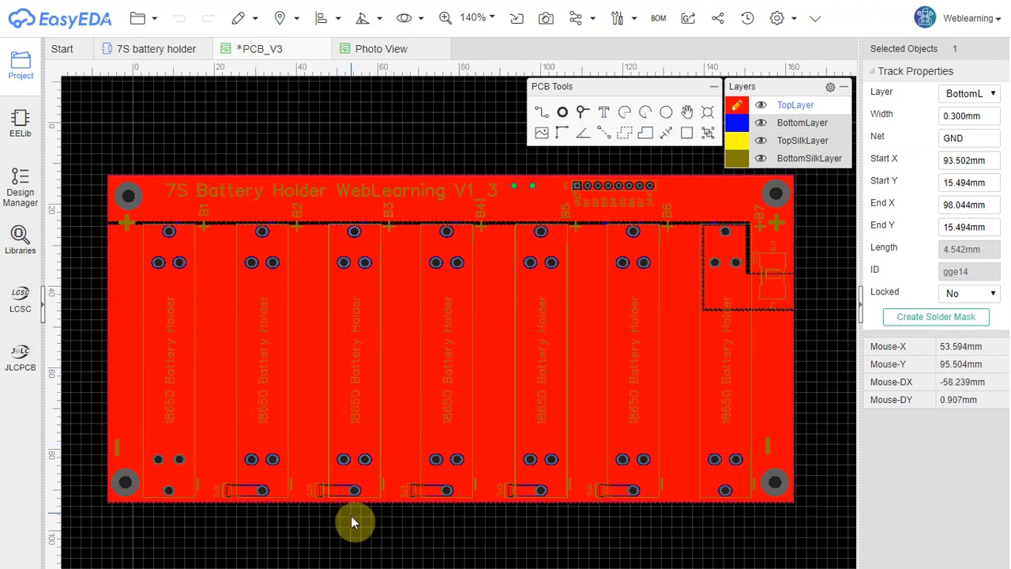
pyautogui.moveTo(364, 544)
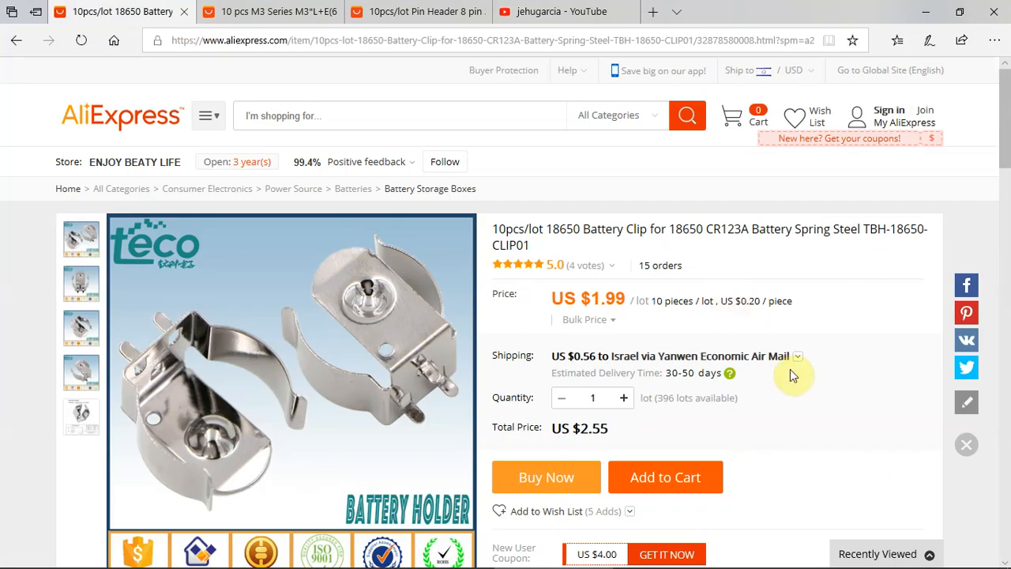
pyautogui.moveTo(968, 255)
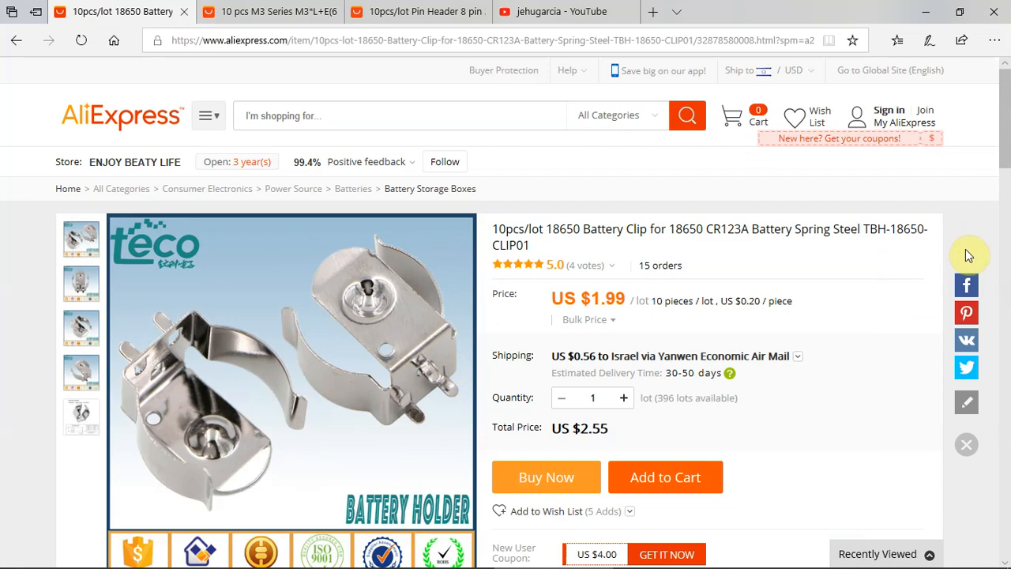
# Scroll the 18650 battery clip listing down to the coupon and store promotion offers.
pyautogui.scroll(-3)
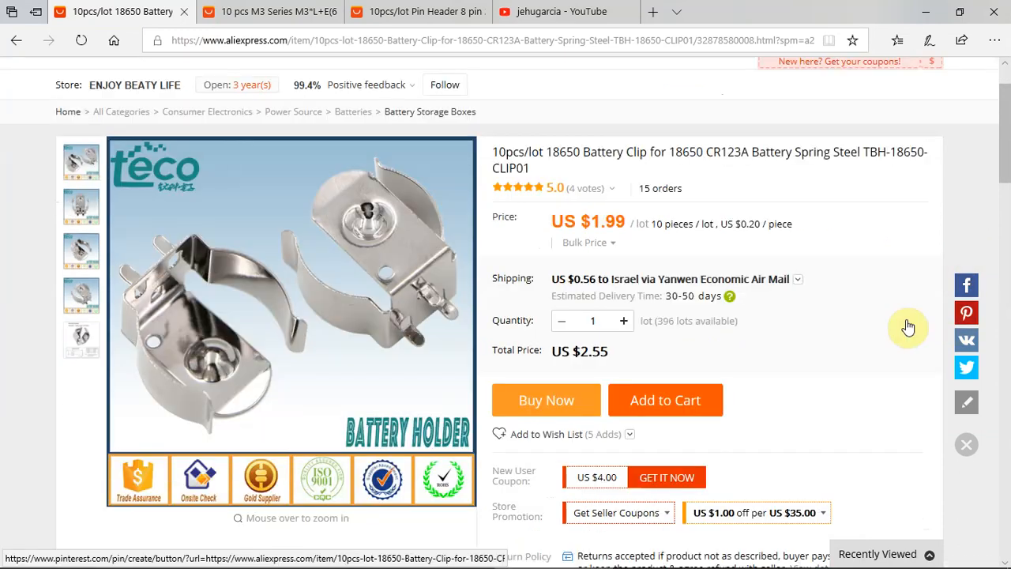
pyautogui.moveTo(431, 300)
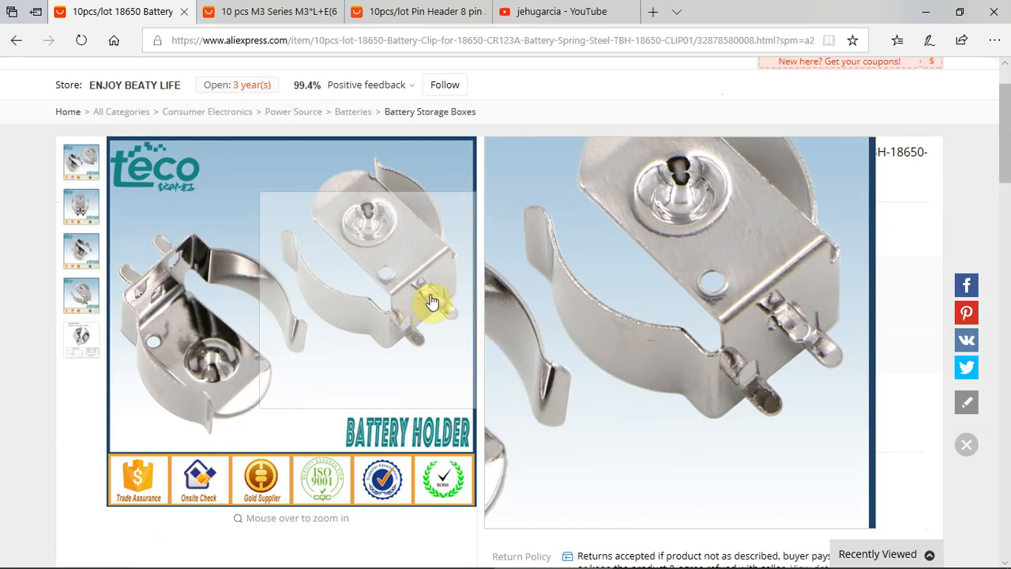
pyautogui.moveTo(398, 194)
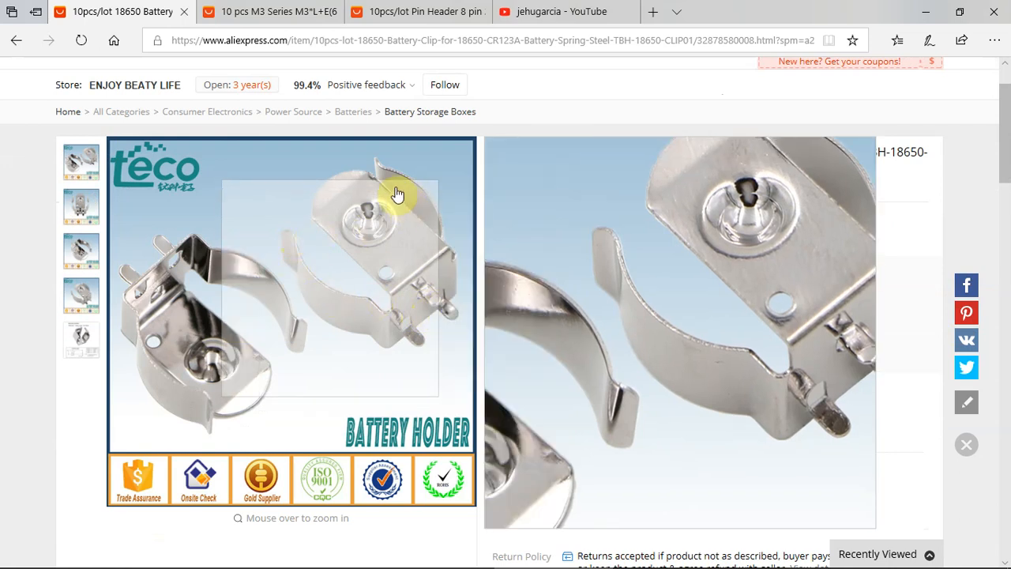
pyautogui.moveTo(336, 285)
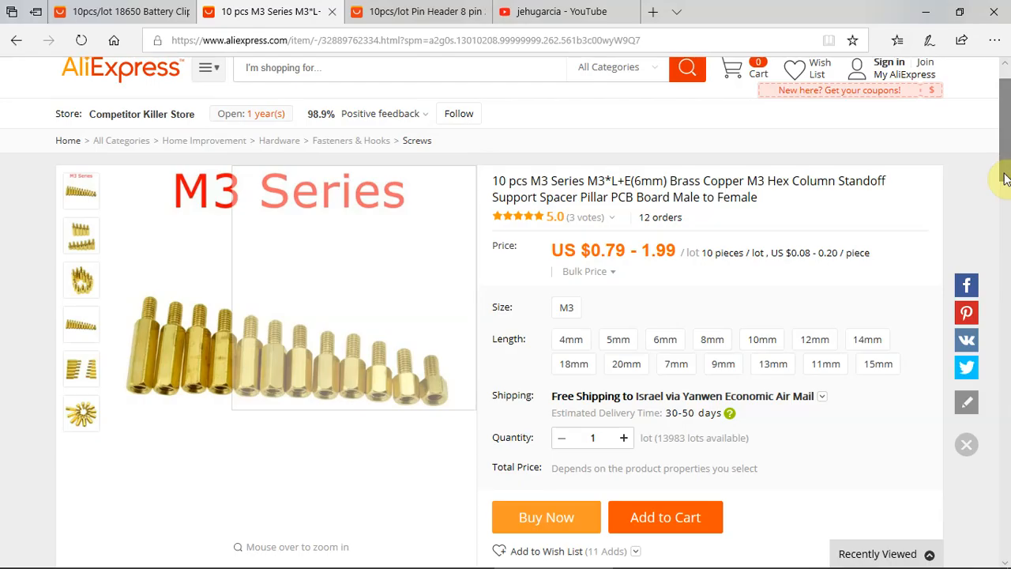
pyautogui.moveTo(276, 324)
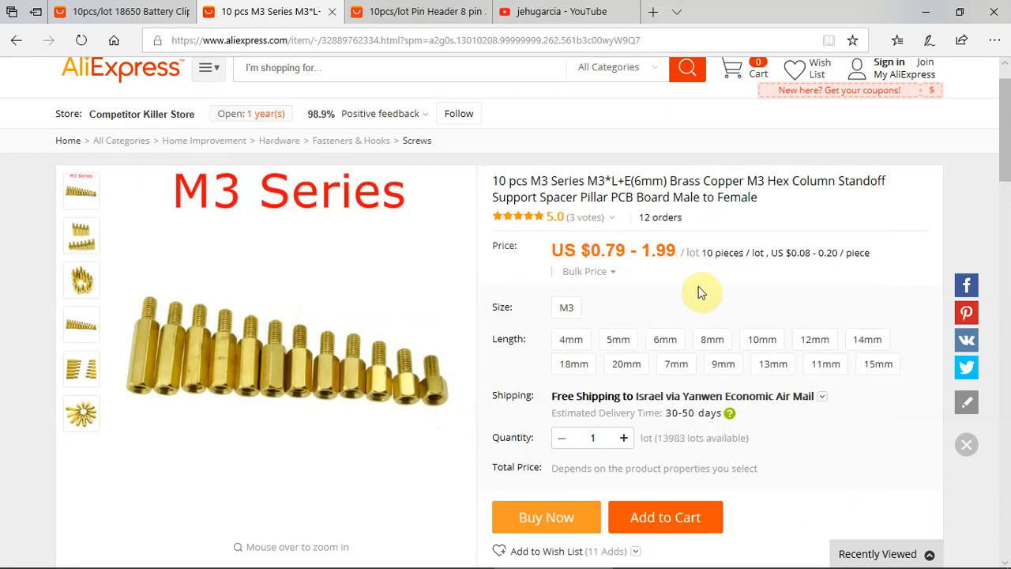
# Check the M3 standoff's 10-piece pack and 20mm length, then view the 8-pin header listing.
pyautogui.click(618, 339)
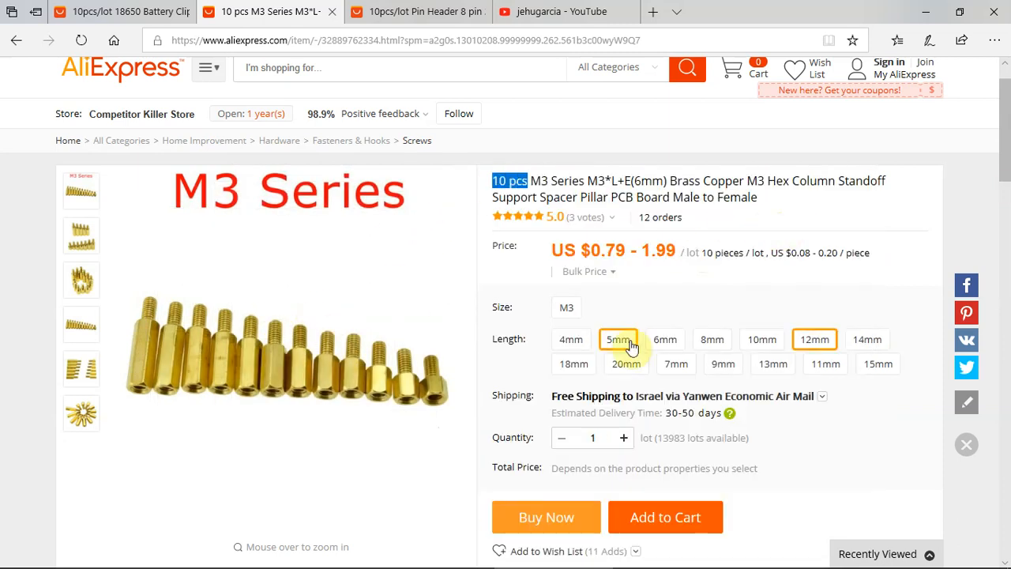
pyautogui.click(626, 363)
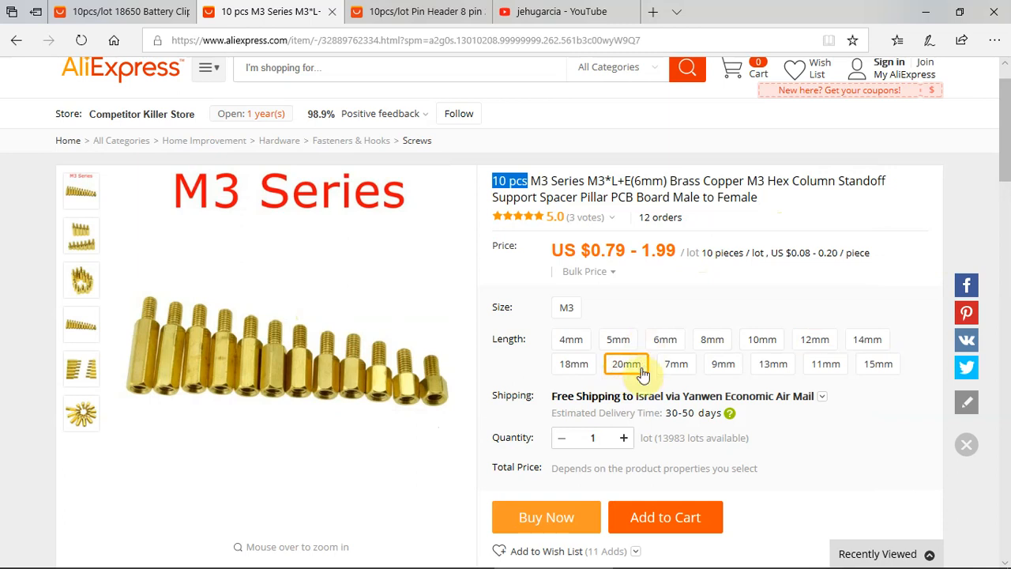
pyautogui.click(419, 11)
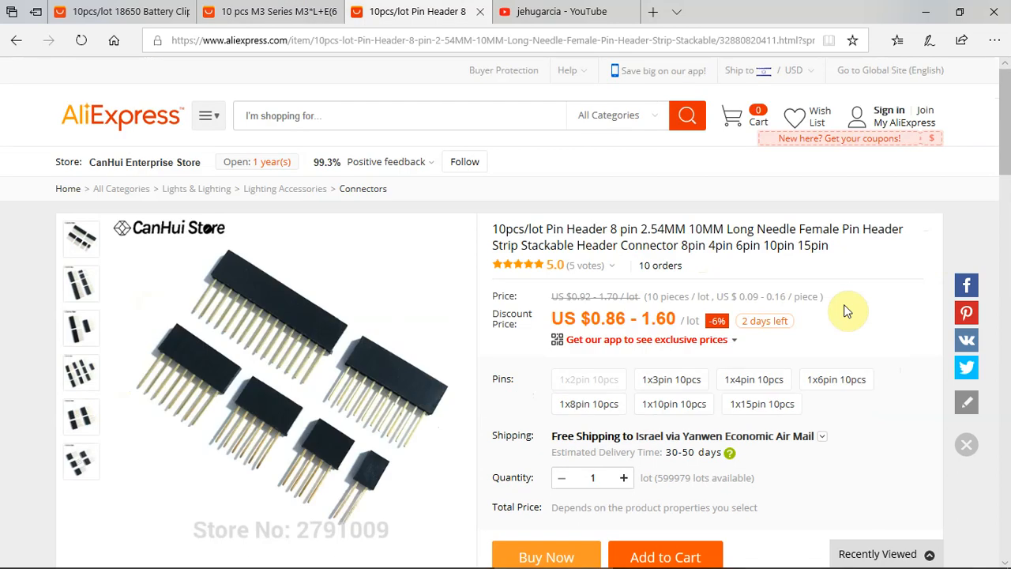